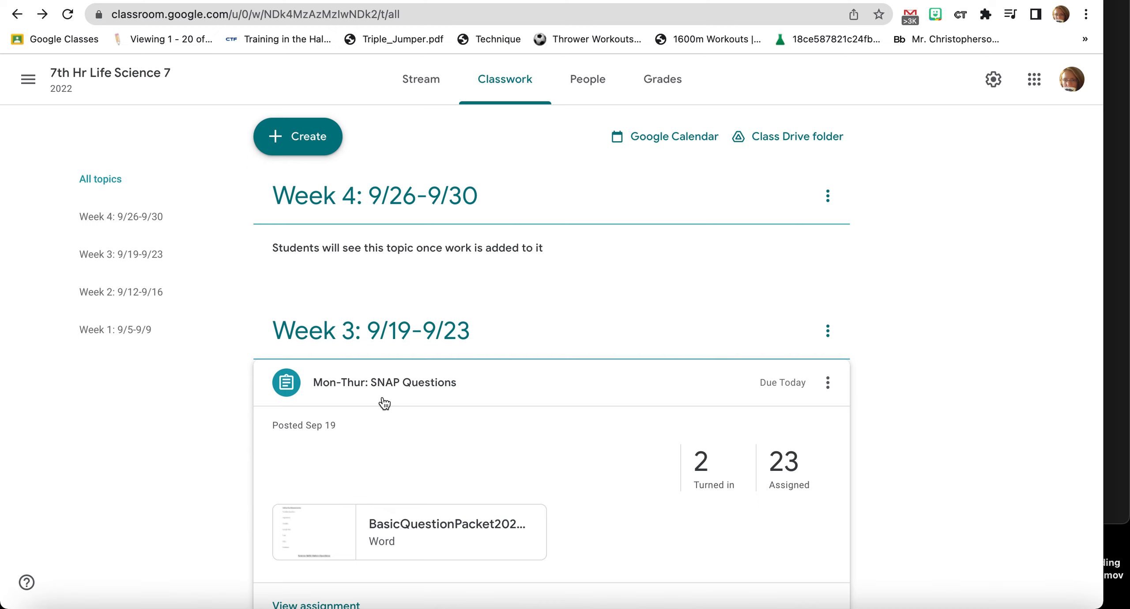
mouse_move(419, 396)
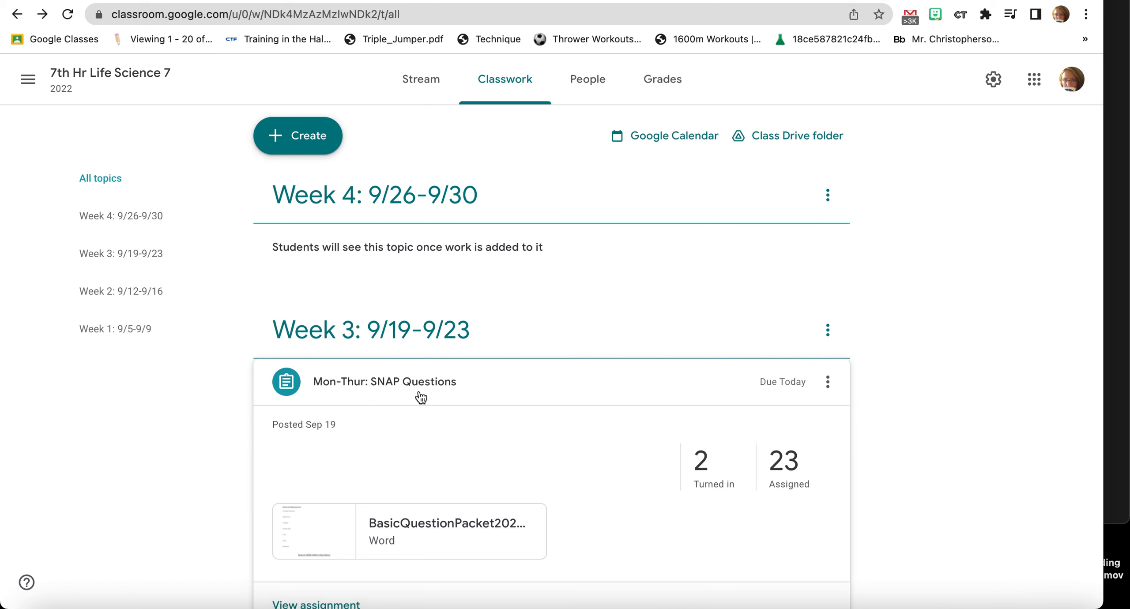
Preview the BasicQuestionPacket2022.docx attachment and scroll toward the Synthesis/Summary Project table on page 6.
scroll(down, 3)
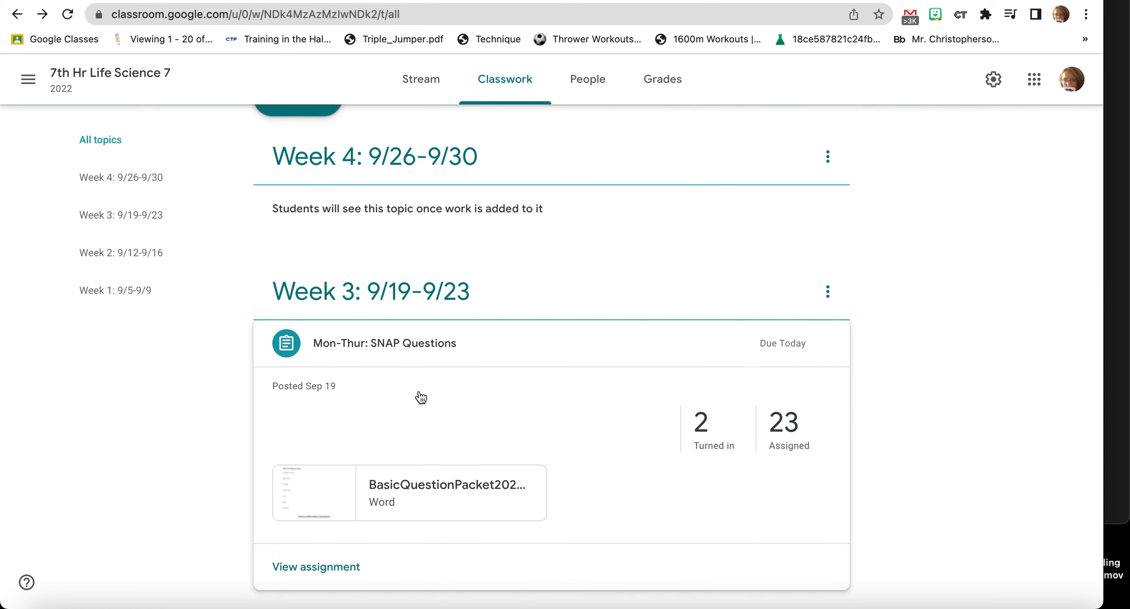
mouse_move(438, 494)
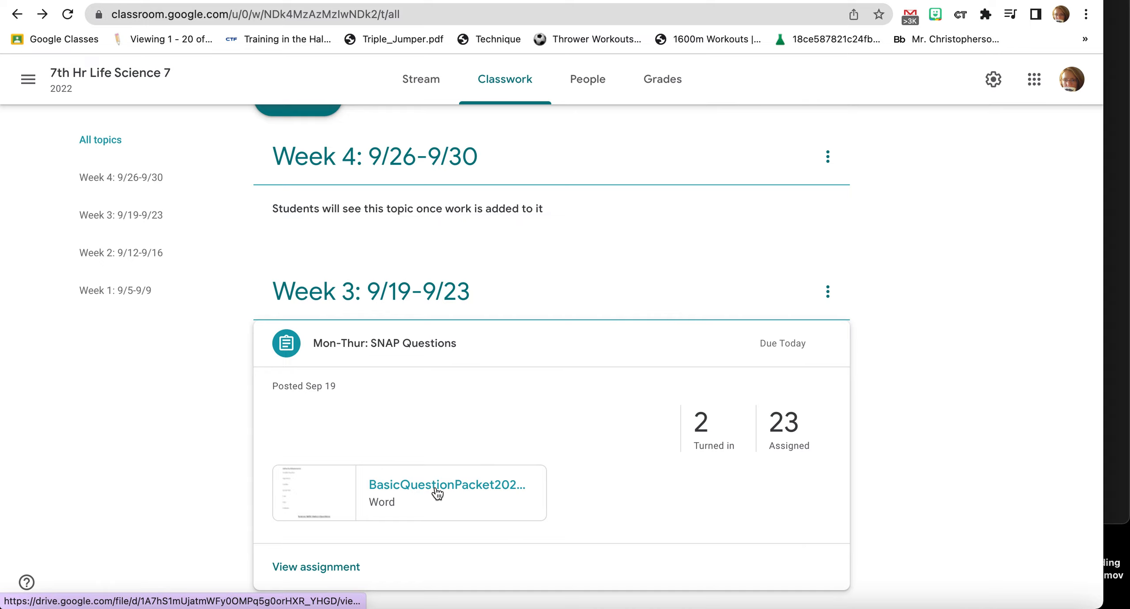
mouse_move(437, 493)
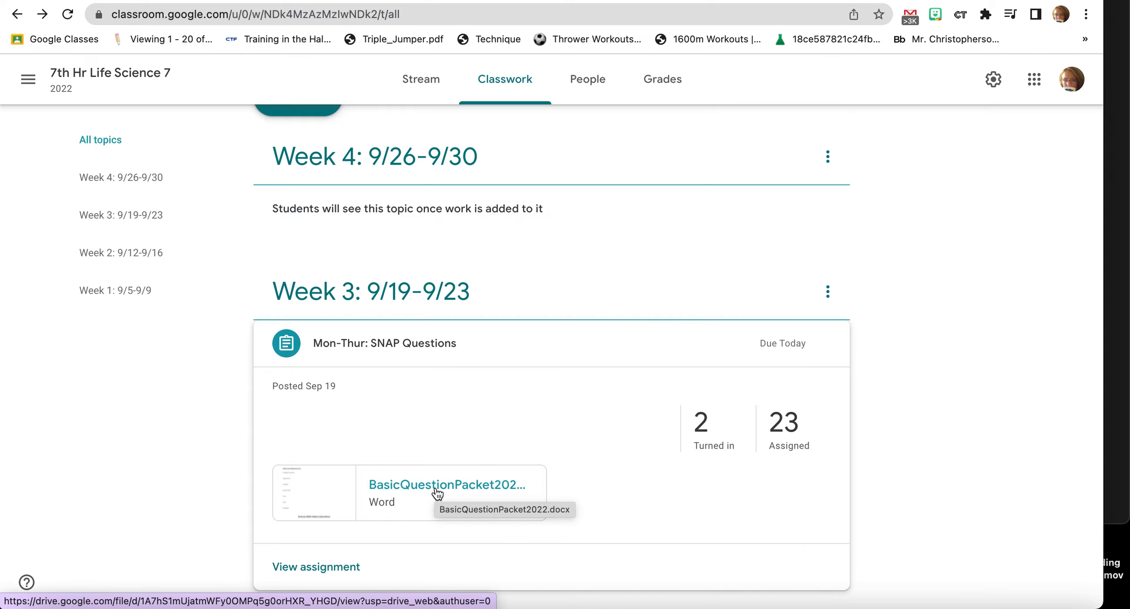
click(446, 484)
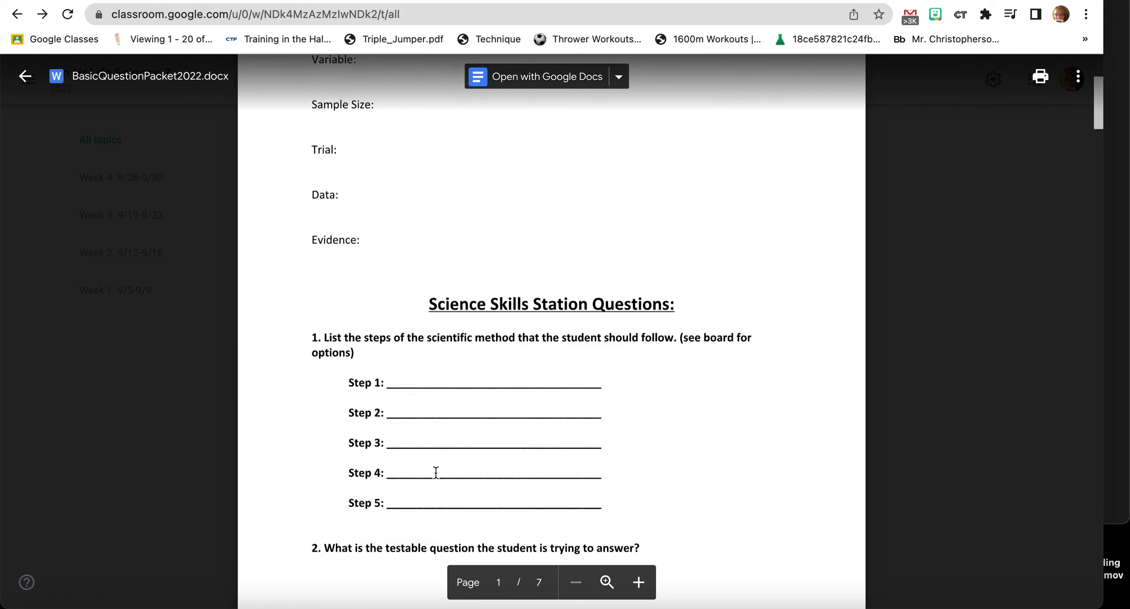
scroll(down, 3)
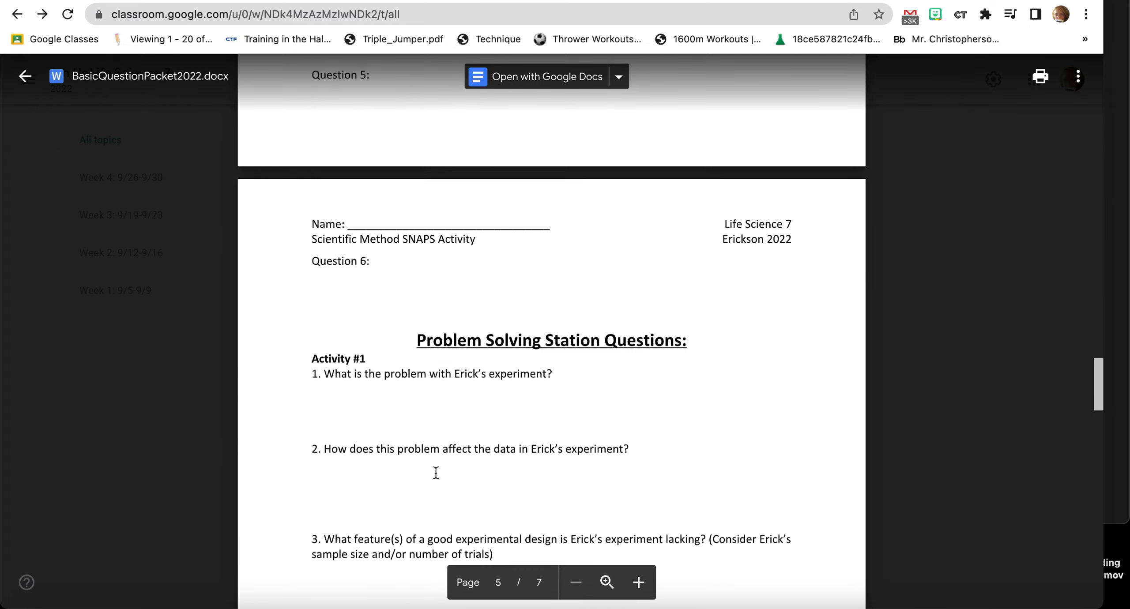
scroll(down, 3)
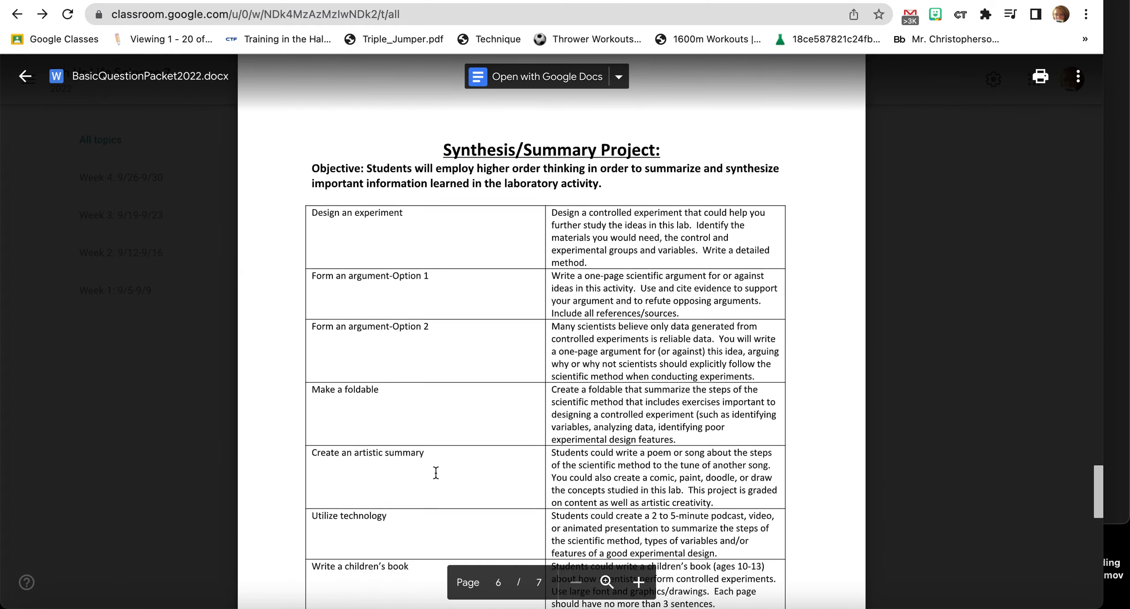
scroll(down, 3)
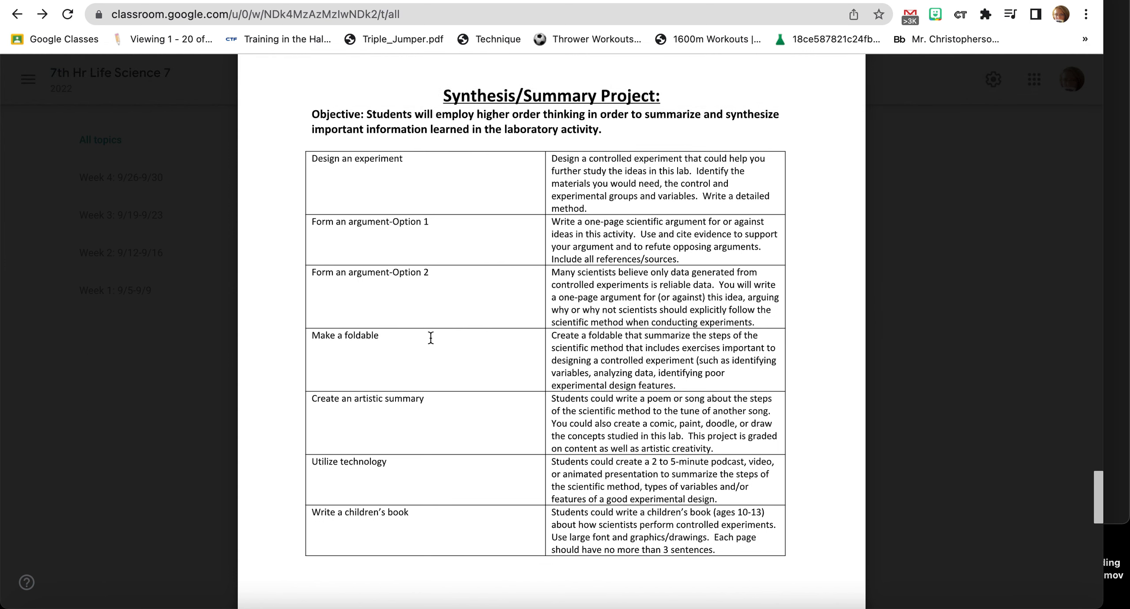
mouse_move(474, 270)
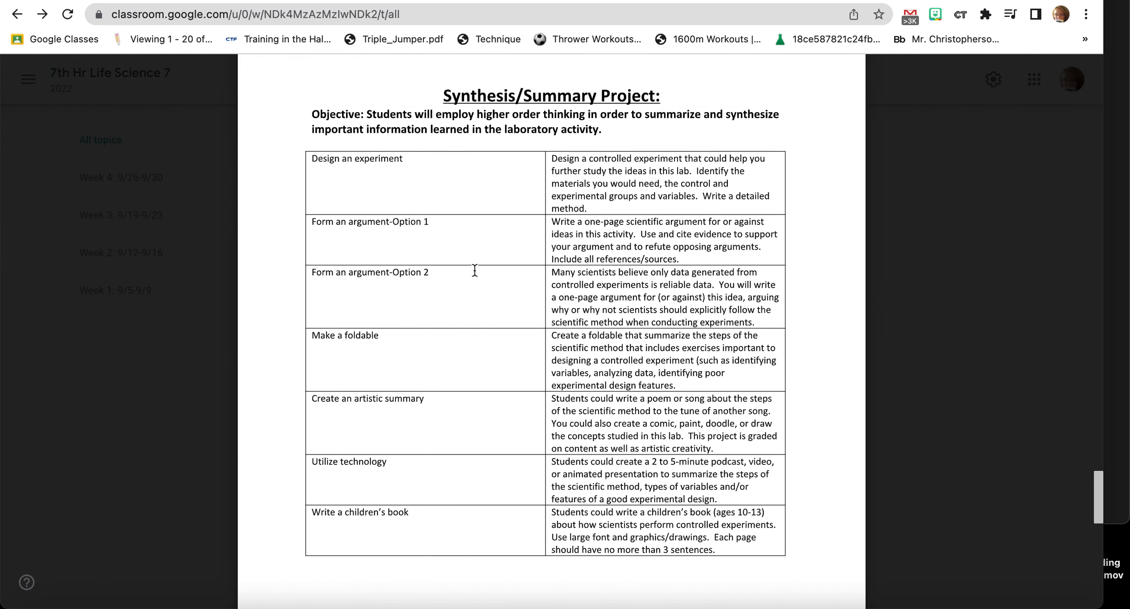
mouse_move(473, 295)
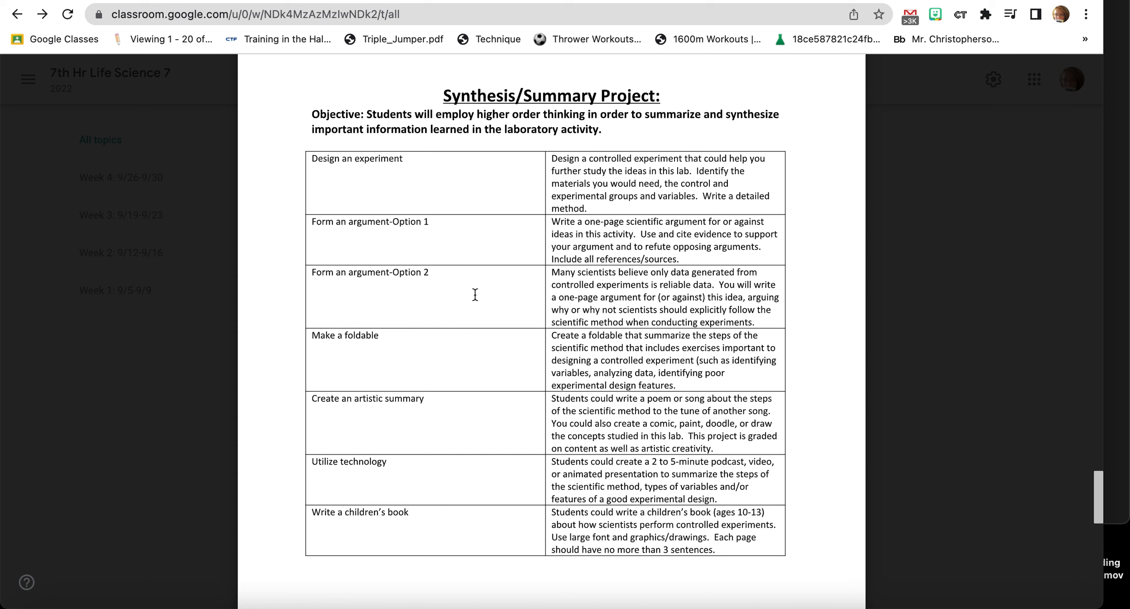
mouse_move(588, 230)
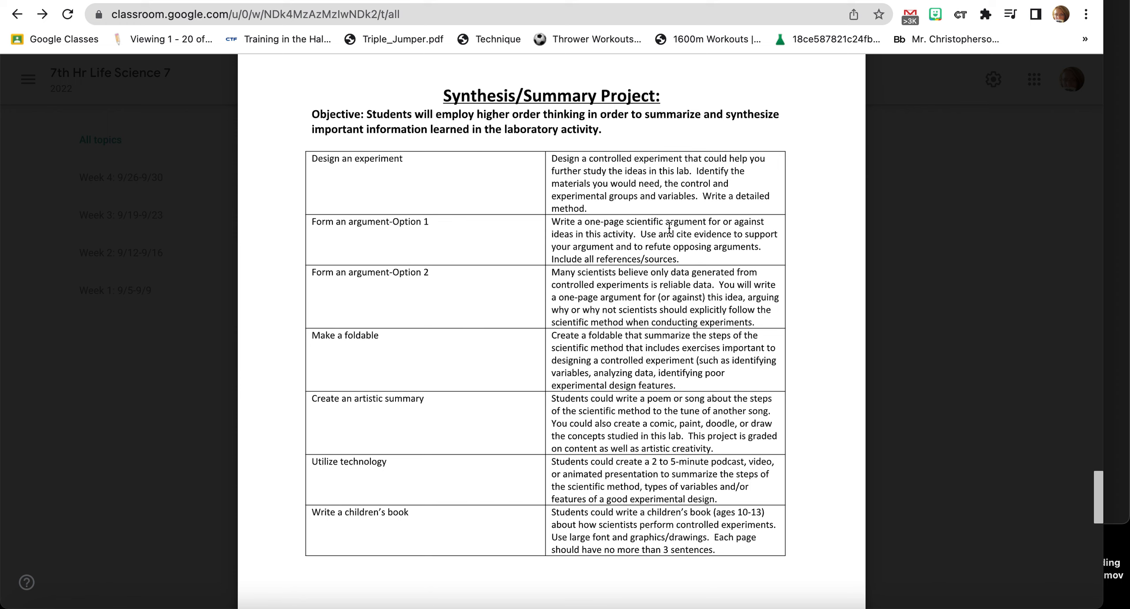
mouse_move(610, 245)
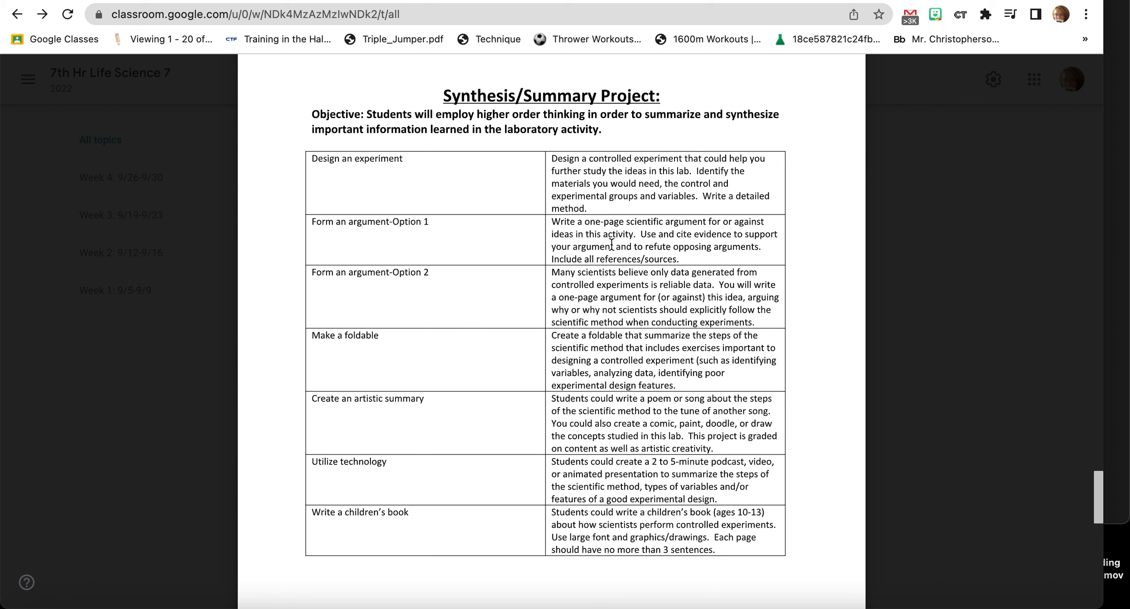
mouse_move(738, 250)
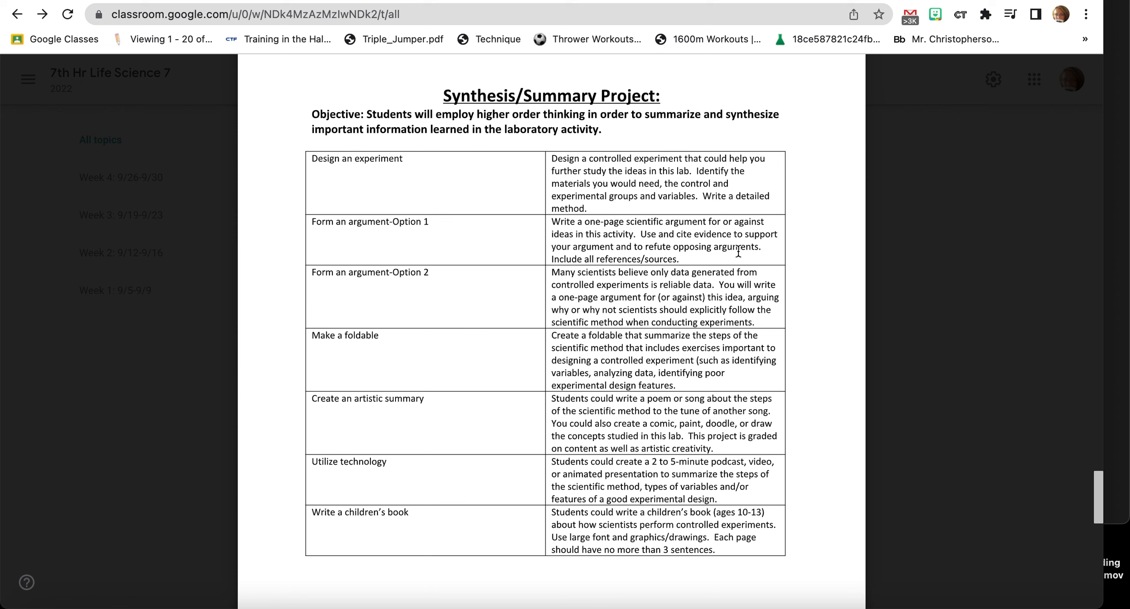
mouse_move(692, 250)
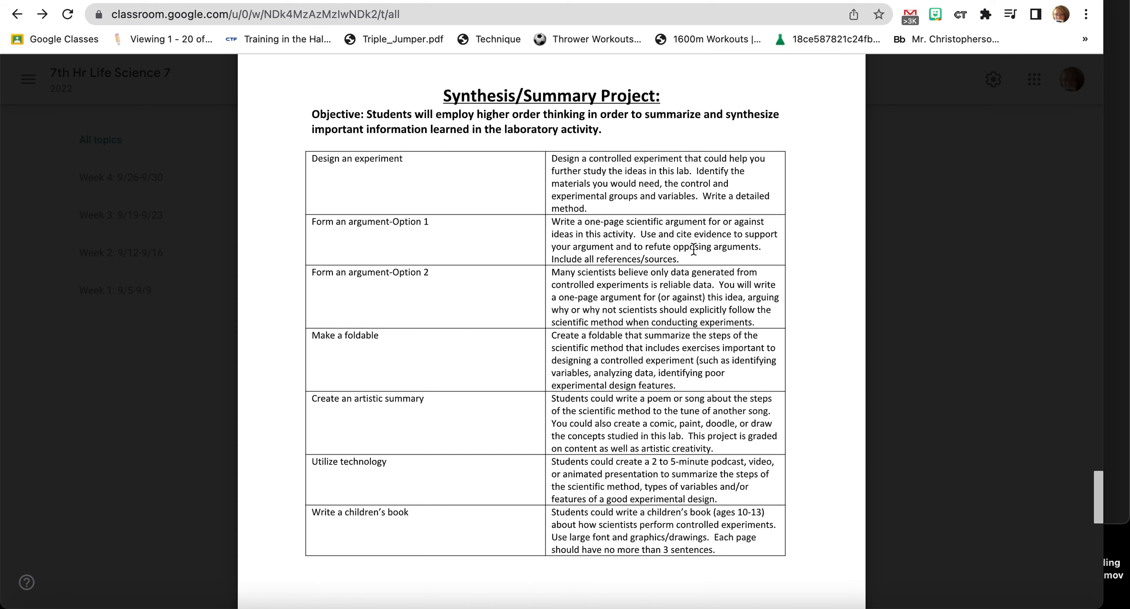
mouse_move(614, 342)
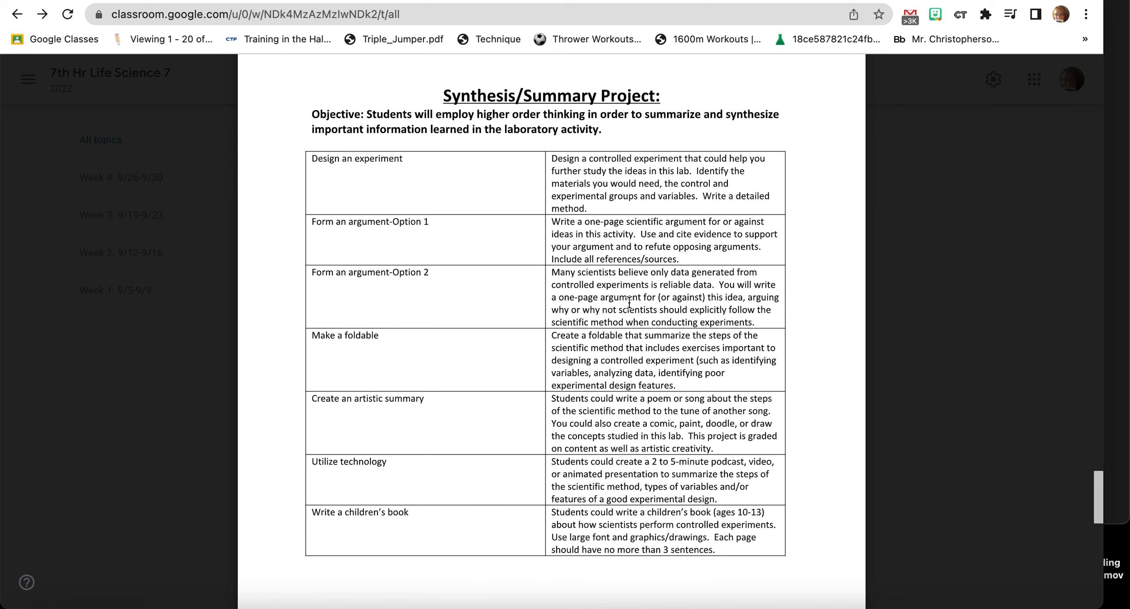
mouse_move(669, 296)
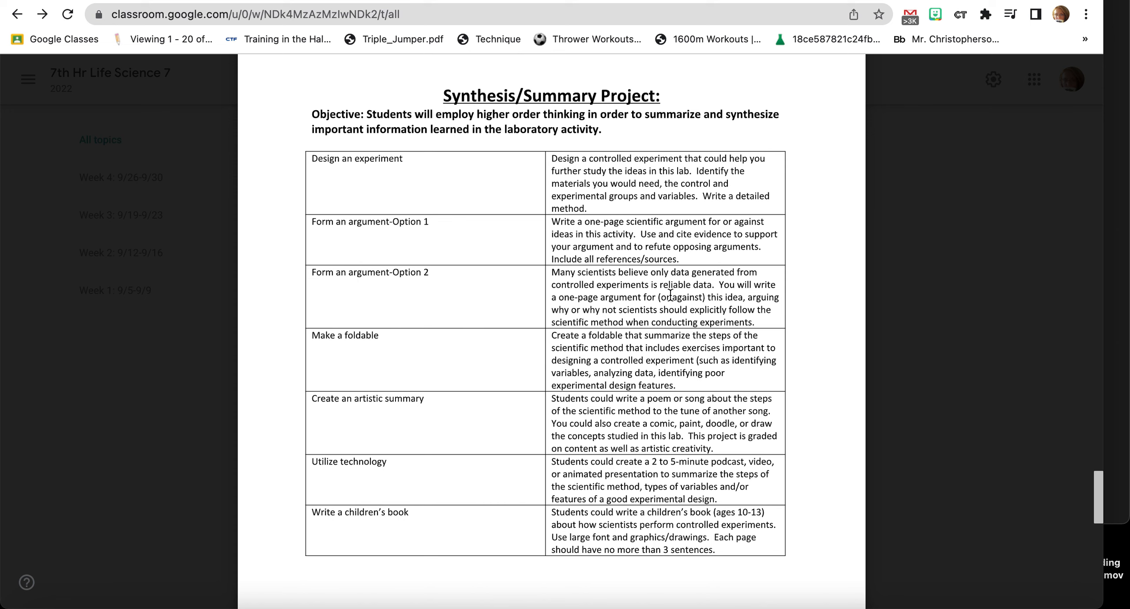
mouse_move(670, 293)
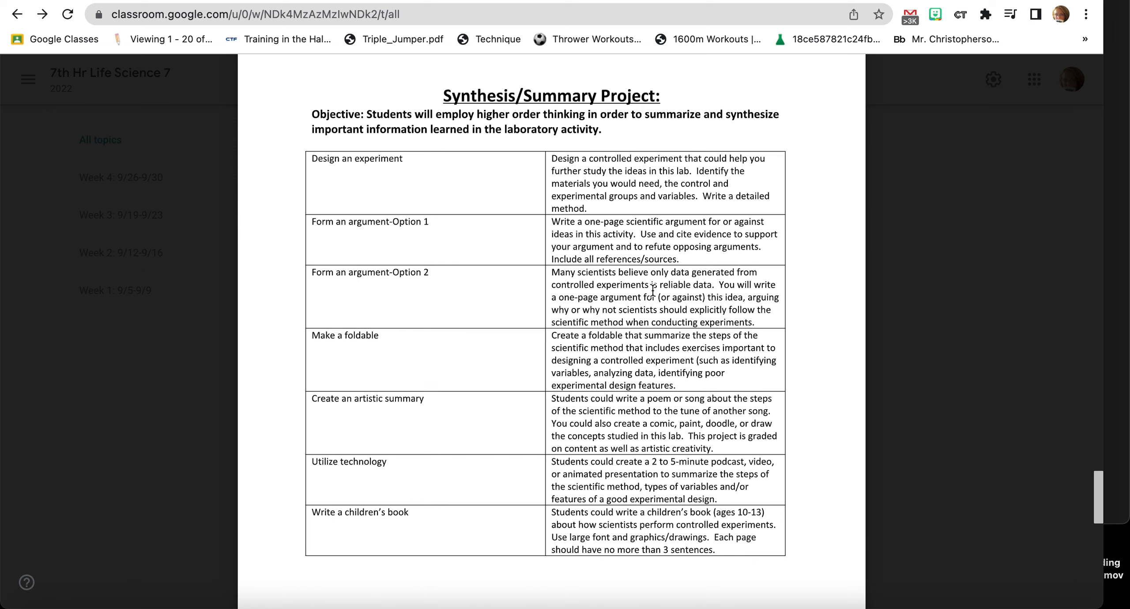
mouse_move(725, 295)
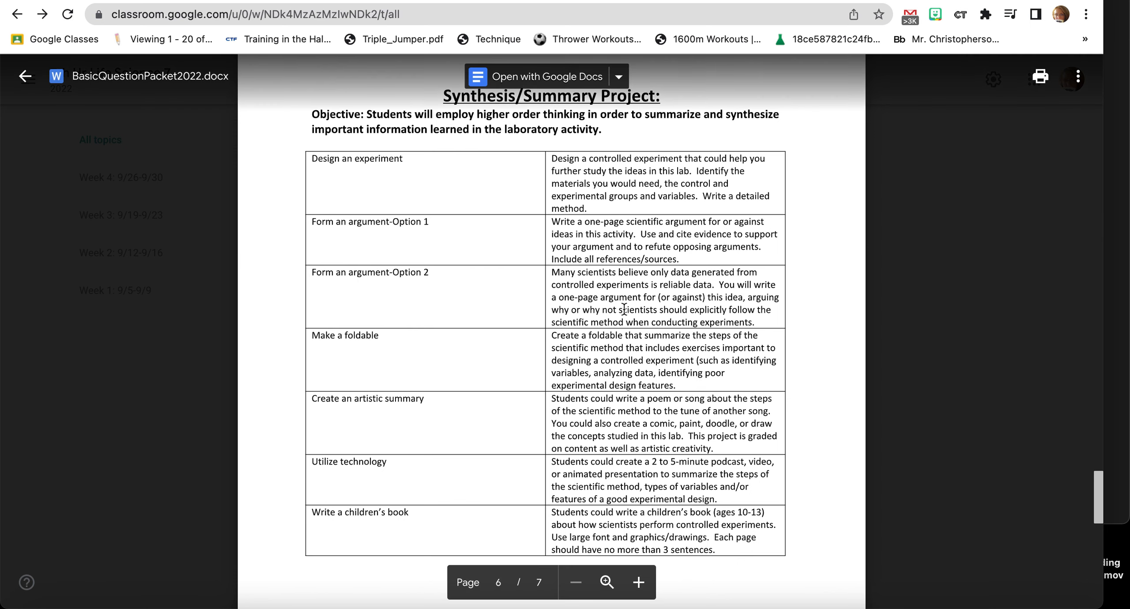
Scroll the preview slightly further so the Synthesis/Summary Project options table stays in view.
click(26, 77)
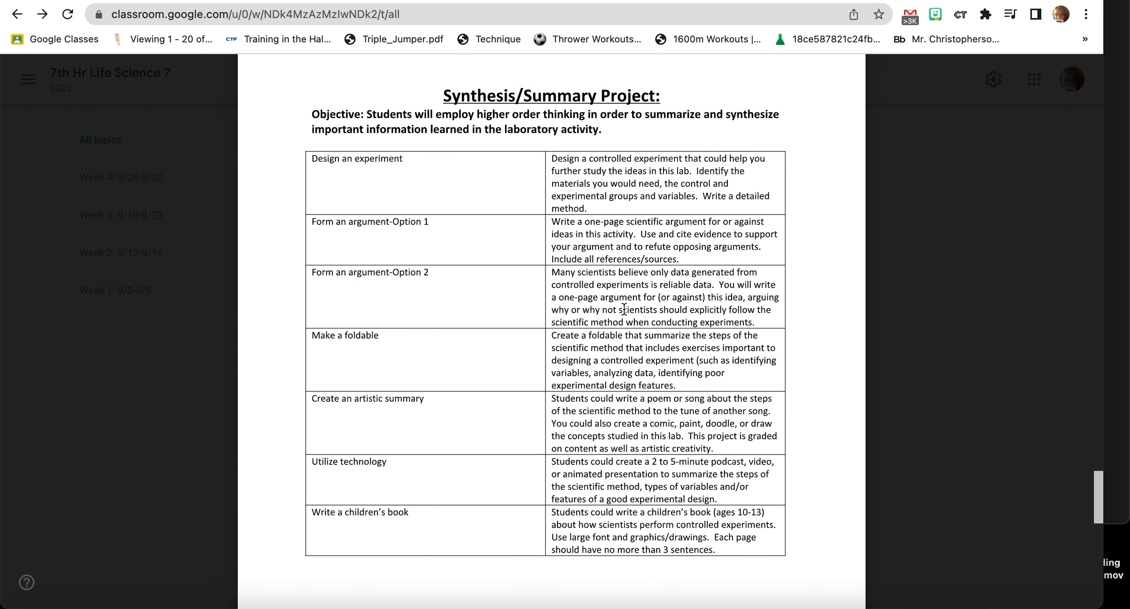
mouse_move(713, 325)
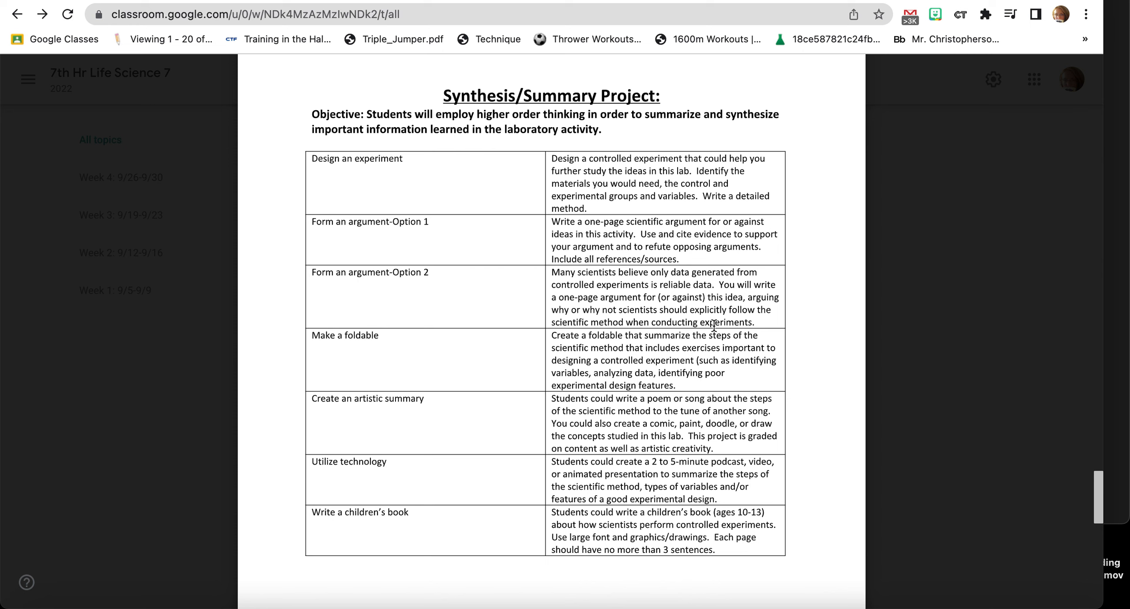
mouse_move(739, 323)
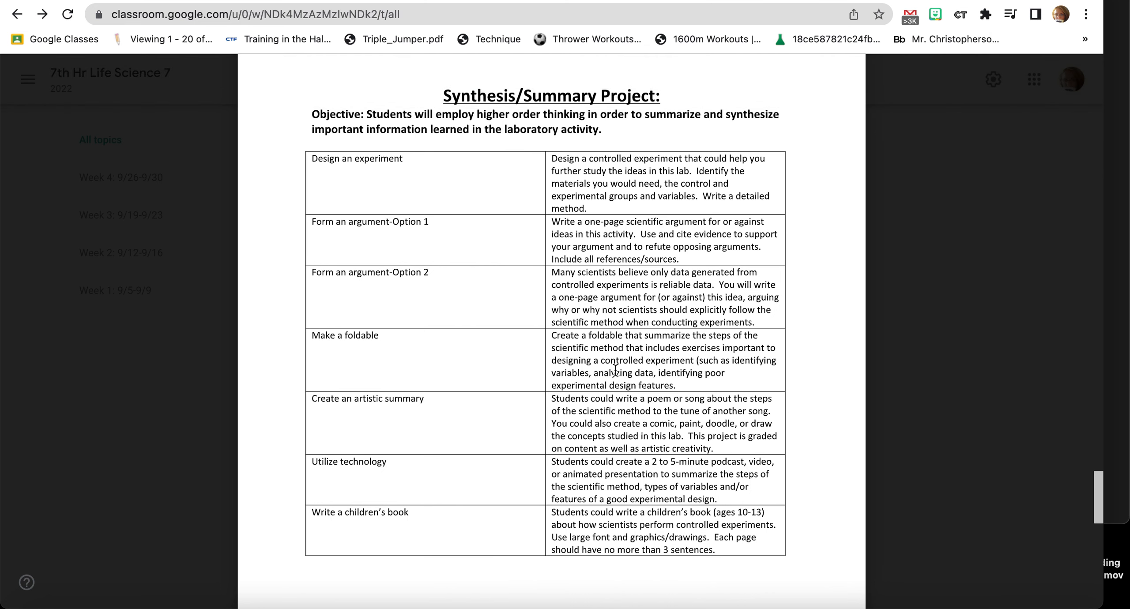
scroll(down, 3)
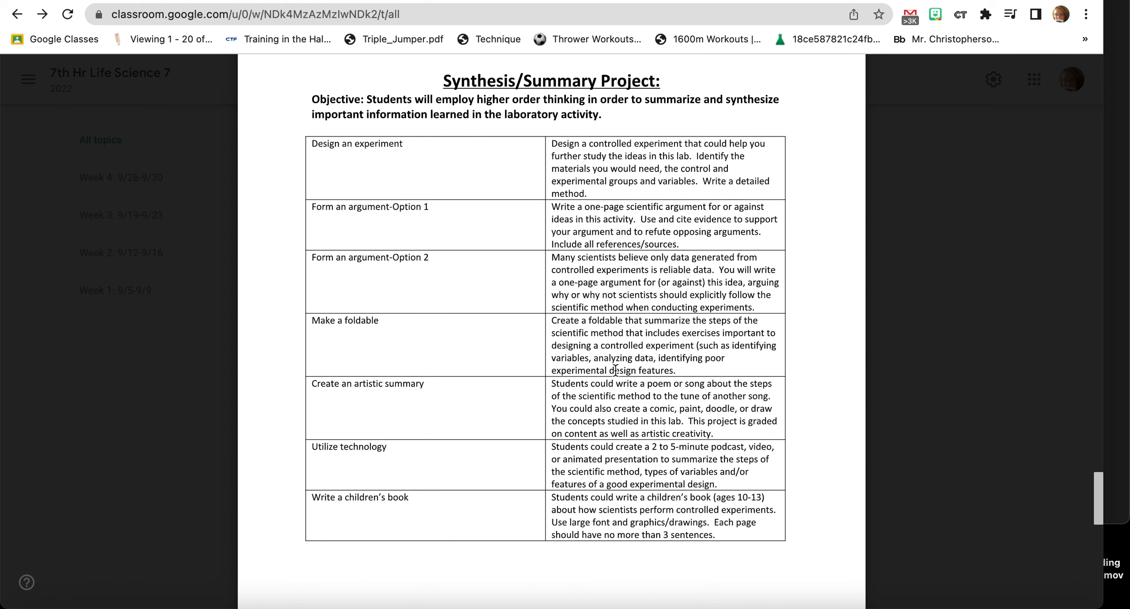
mouse_move(665, 344)
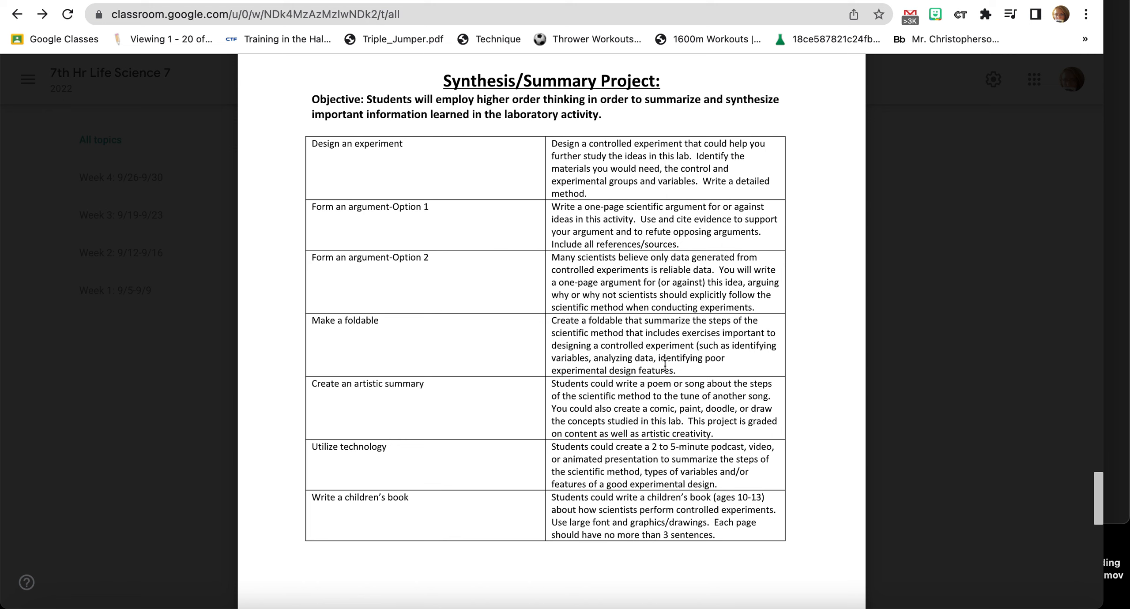
mouse_move(665, 383)
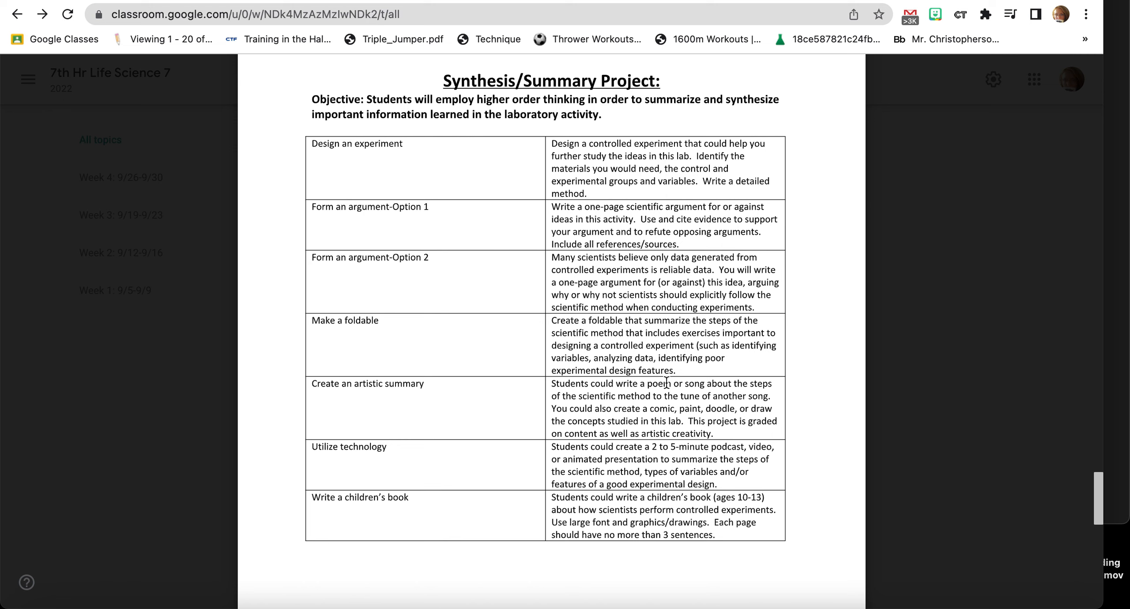
mouse_move(579, 412)
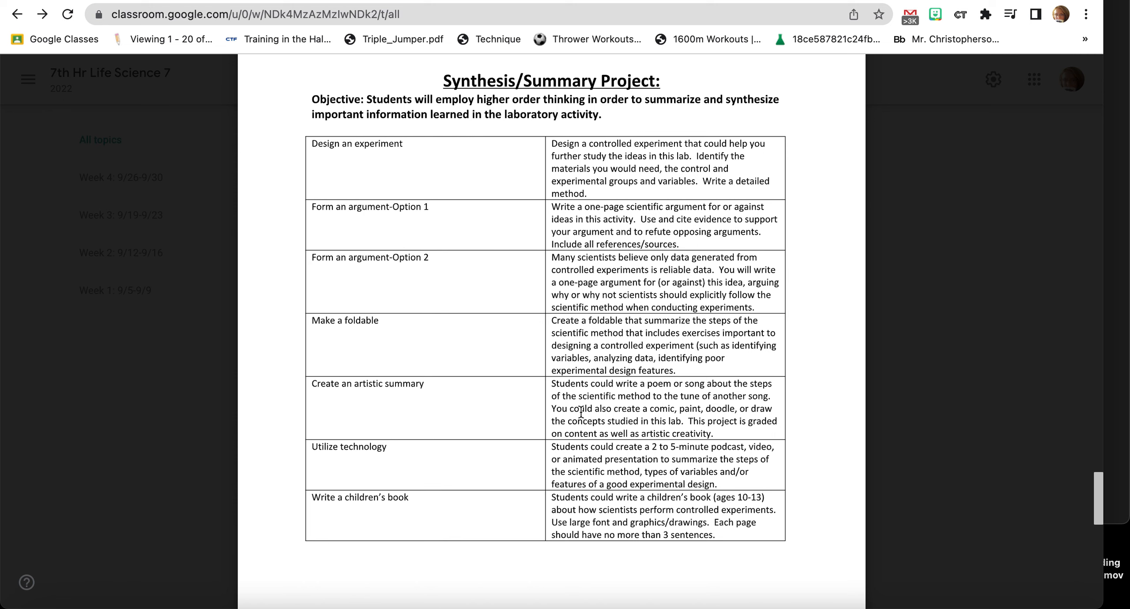
mouse_move(676, 419)
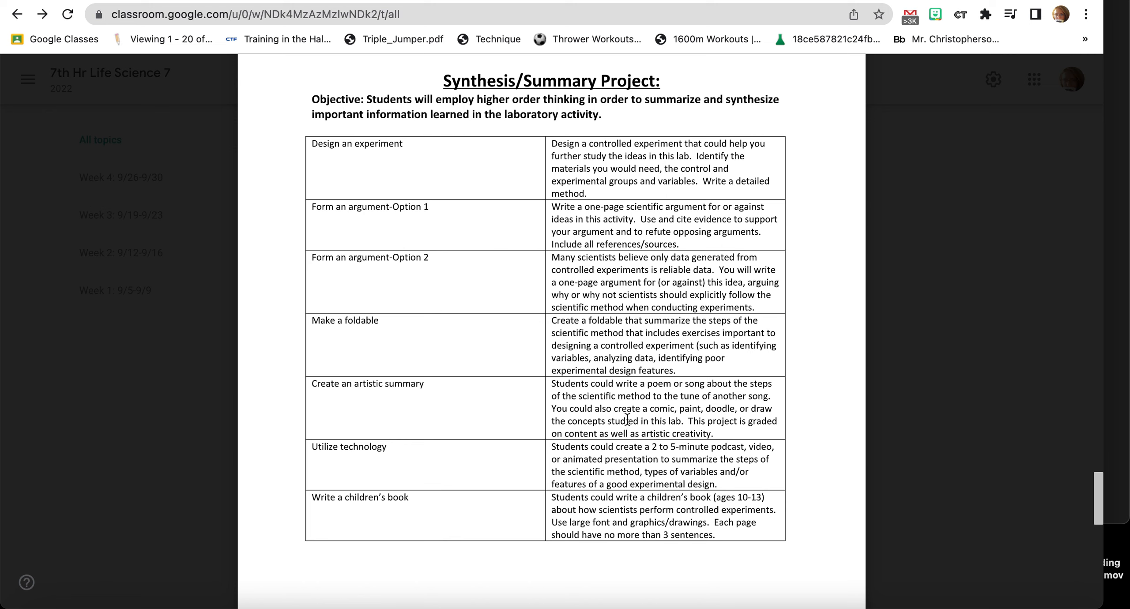
mouse_move(770, 396)
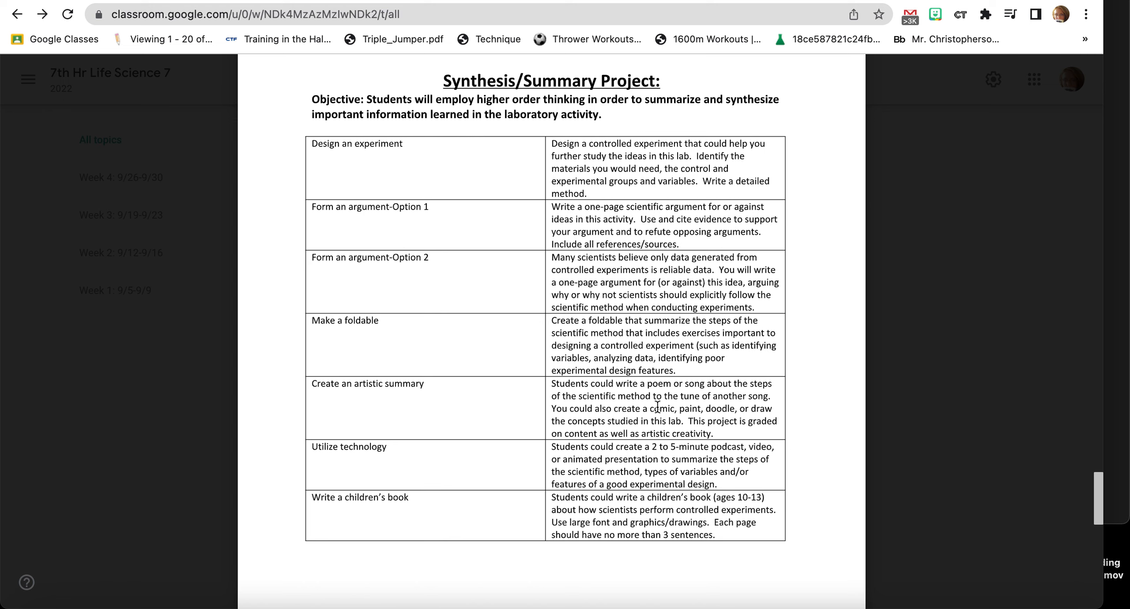
mouse_move(716, 411)
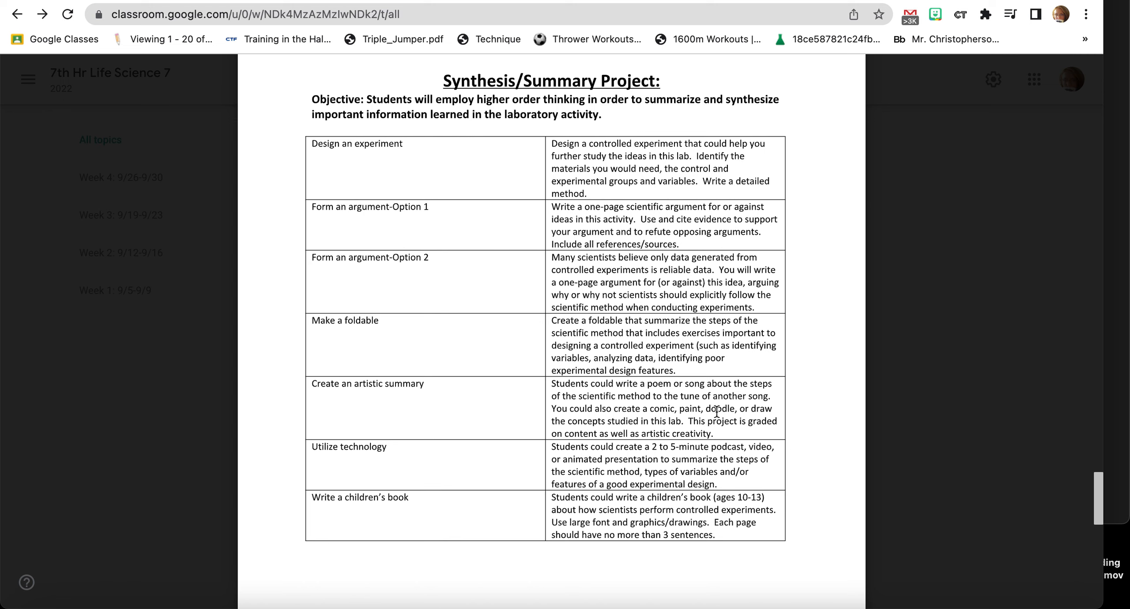
mouse_move(637, 438)
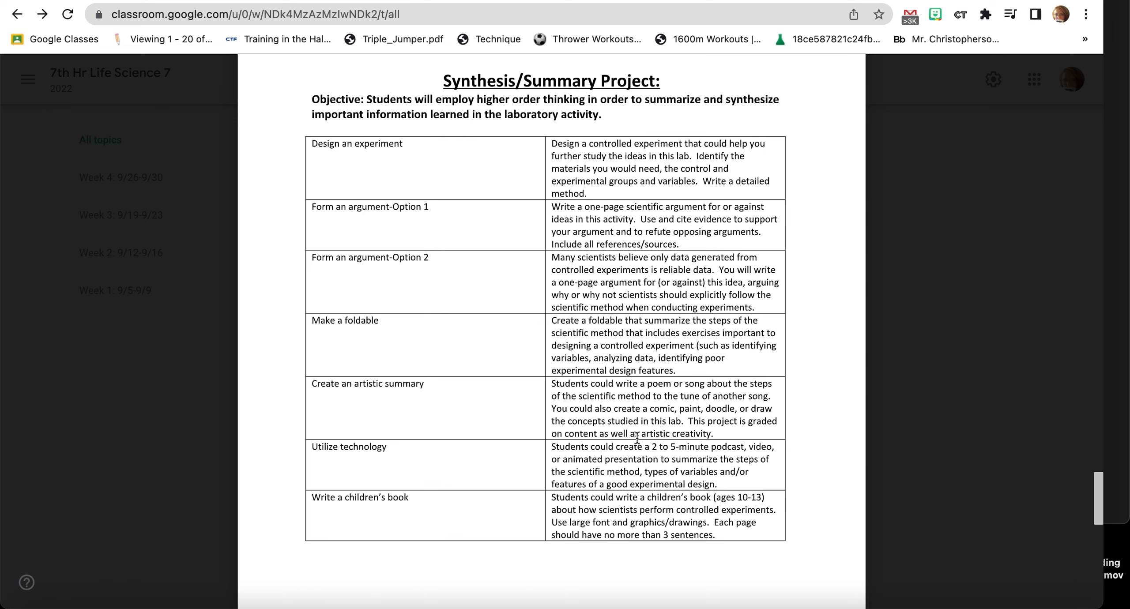
mouse_move(676, 435)
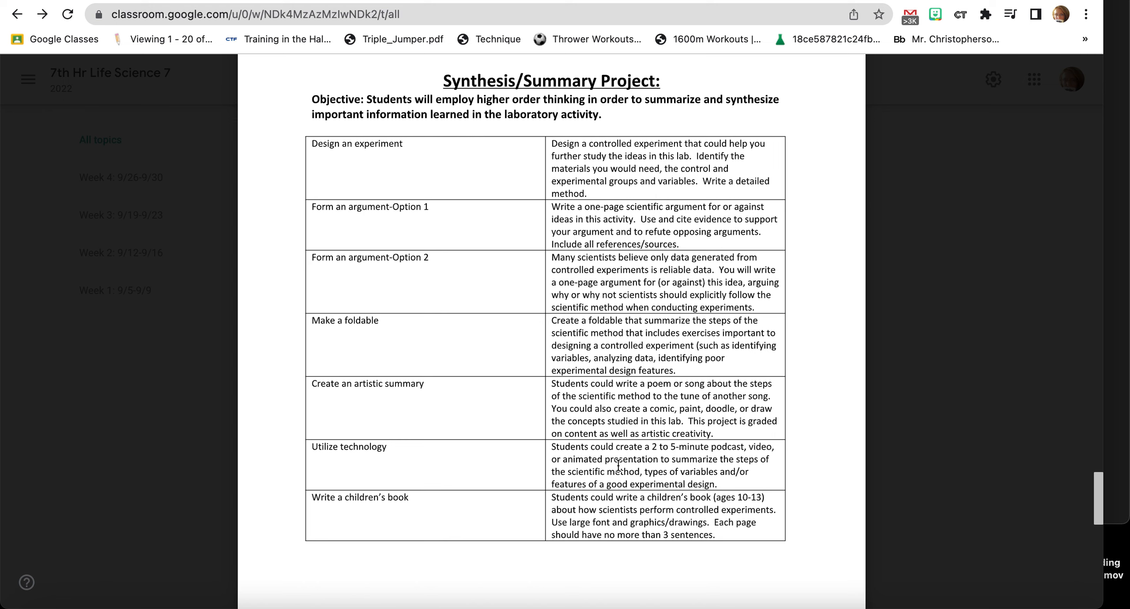
mouse_move(722, 466)
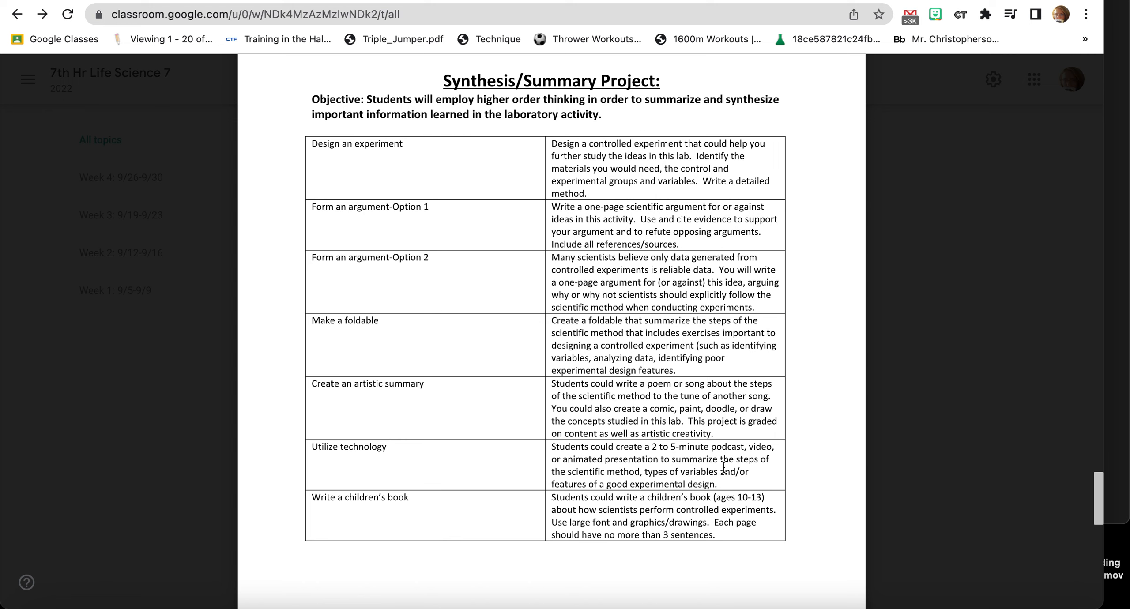
mouse_move(635, 472)
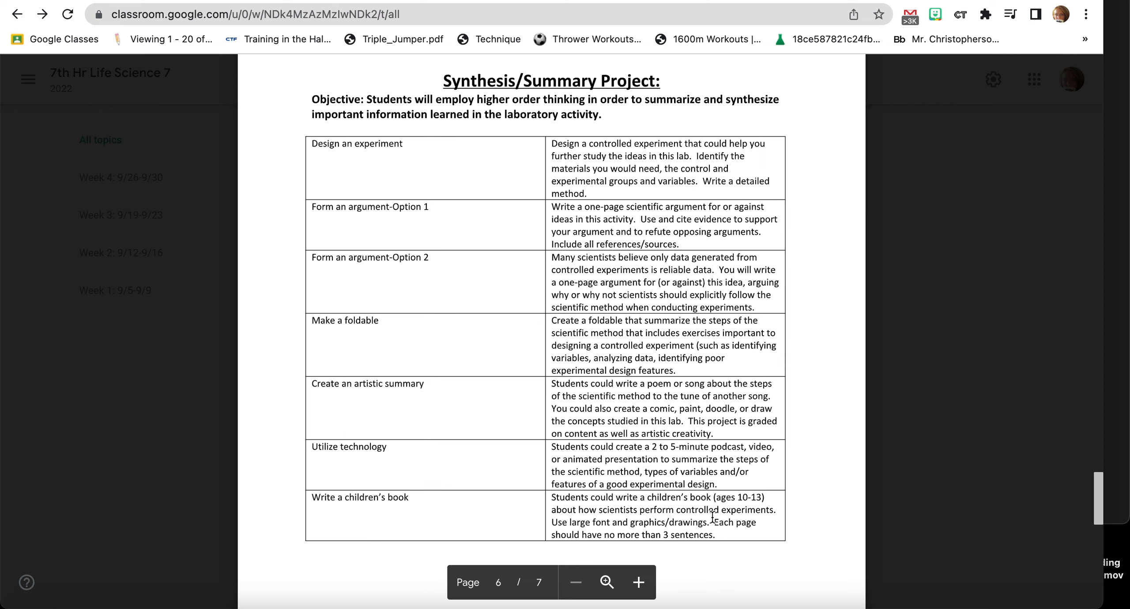
mouse_move(684, 541)
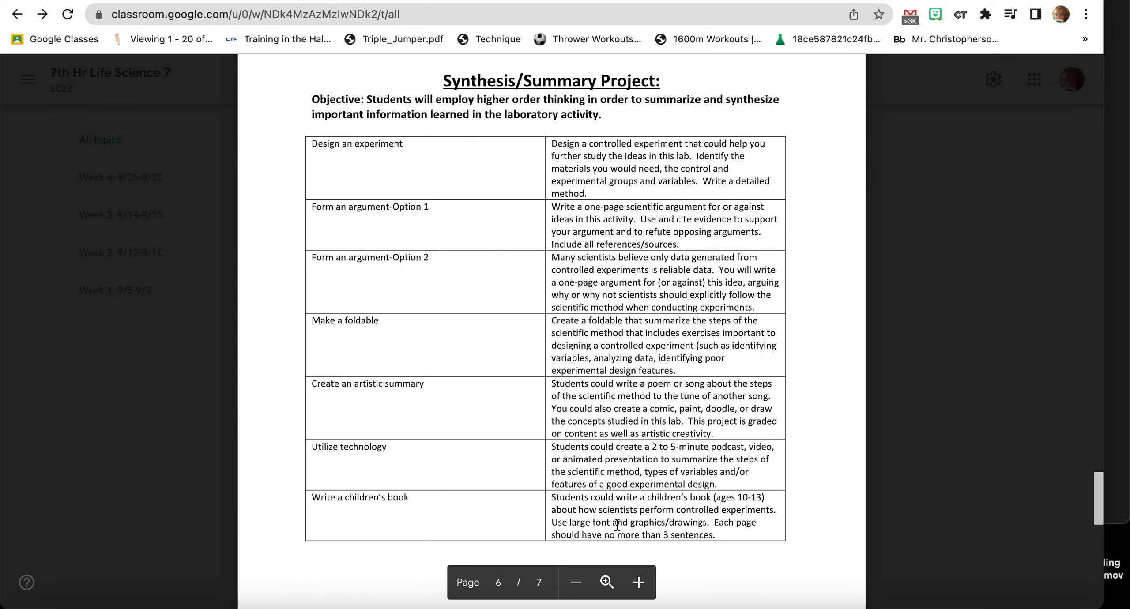
mouse_move(668, 524)
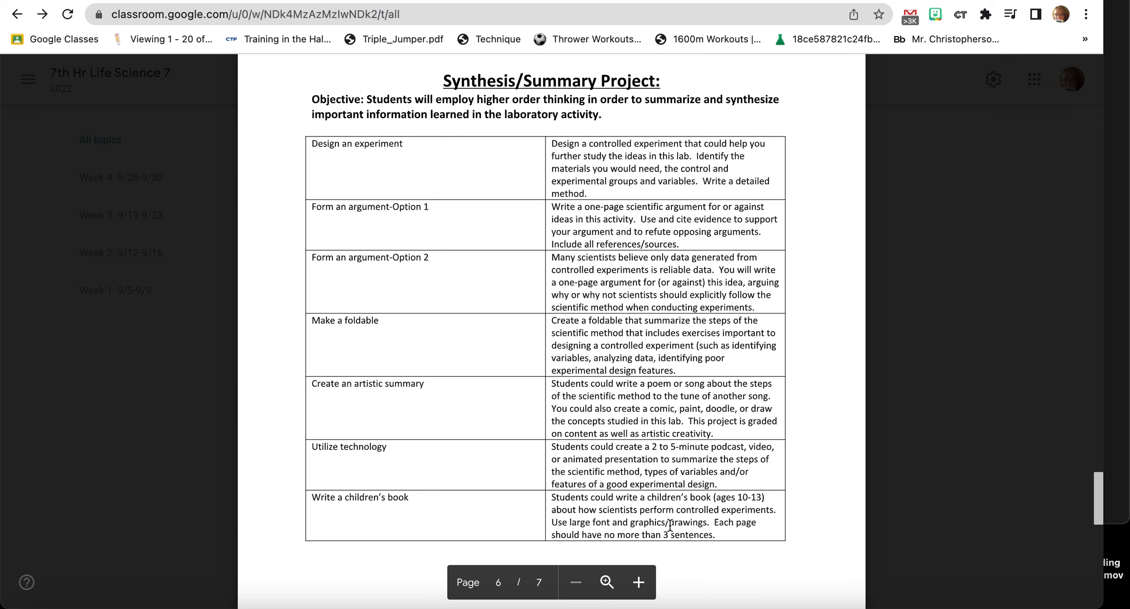